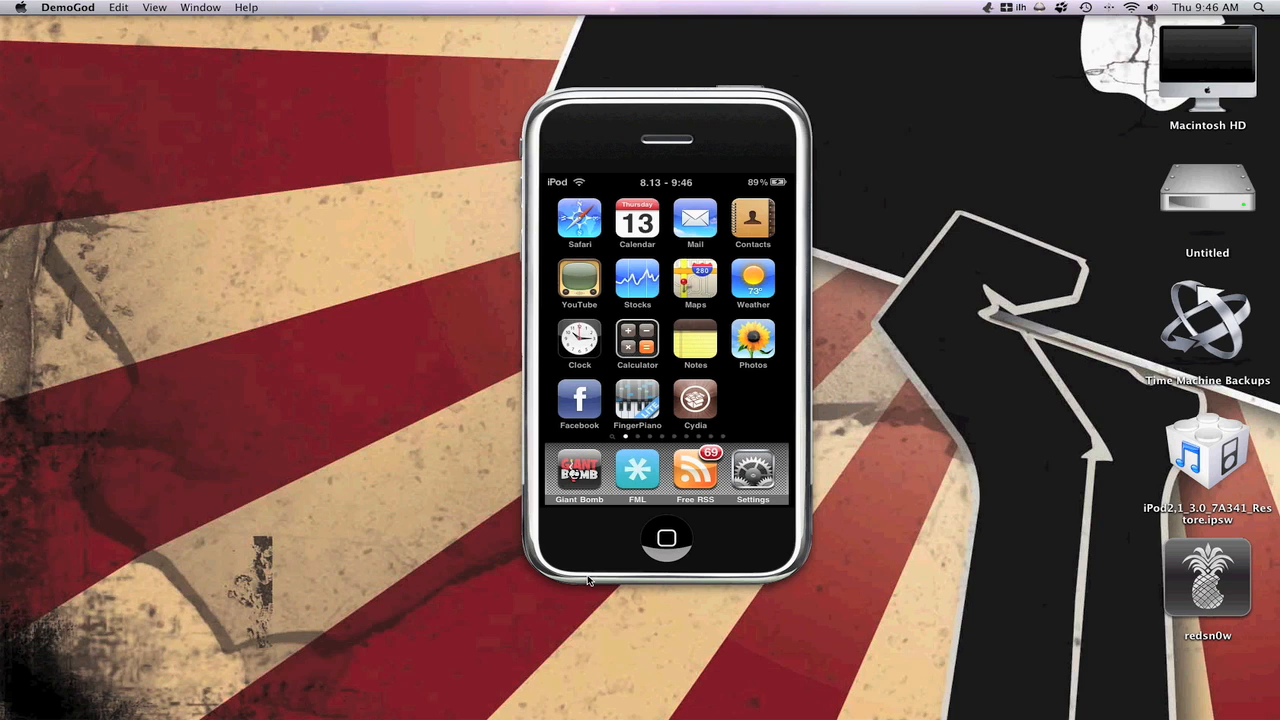
mouse_move(456, 420)
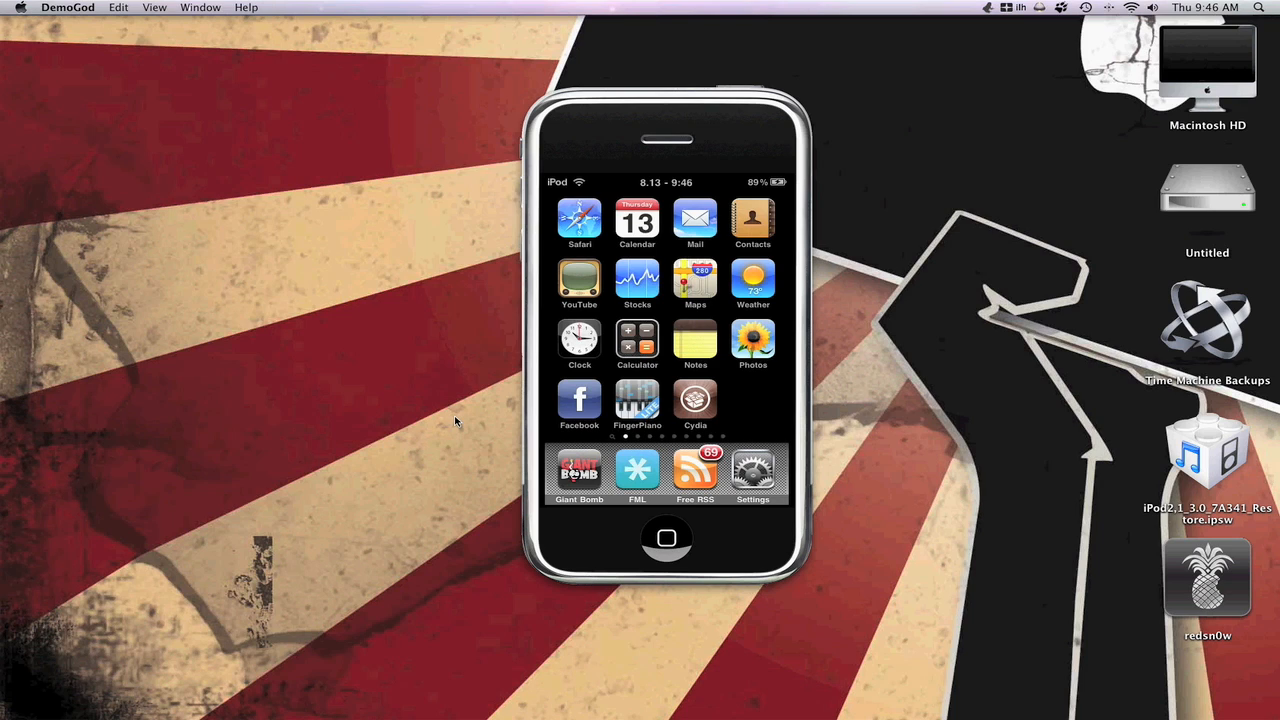
mouse_move(438, 420)
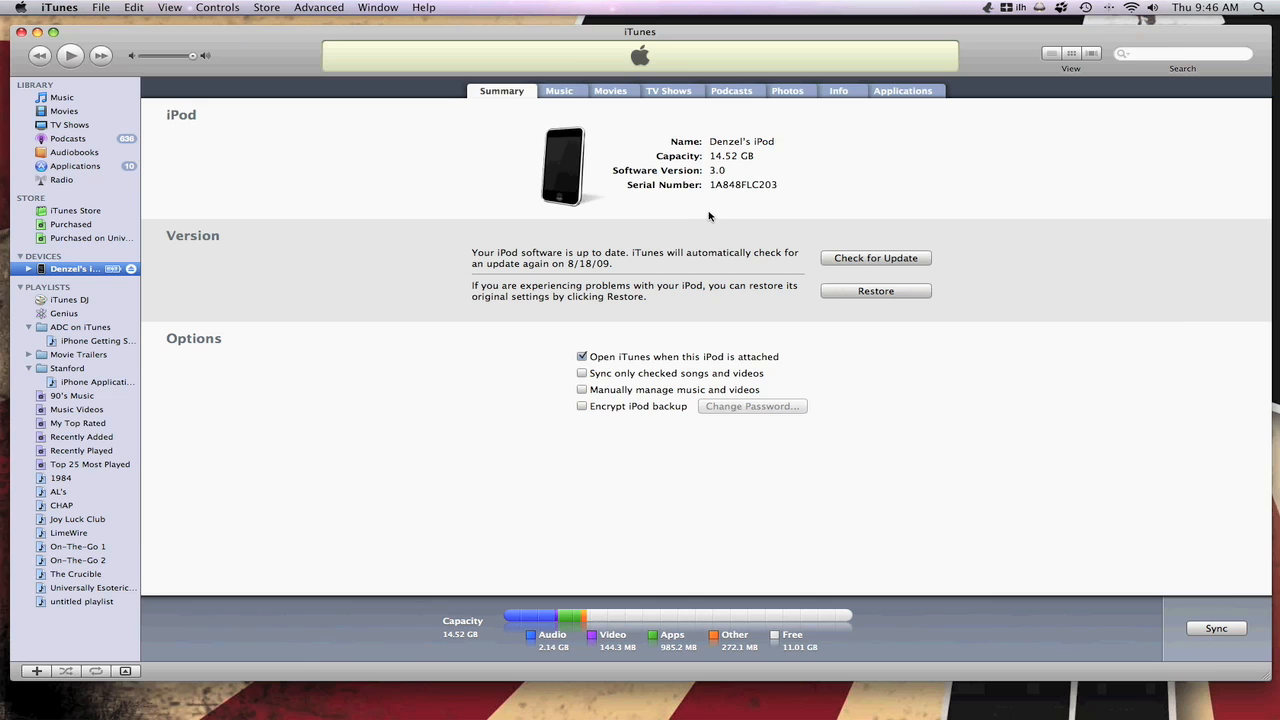
mouse_move(884, 304)
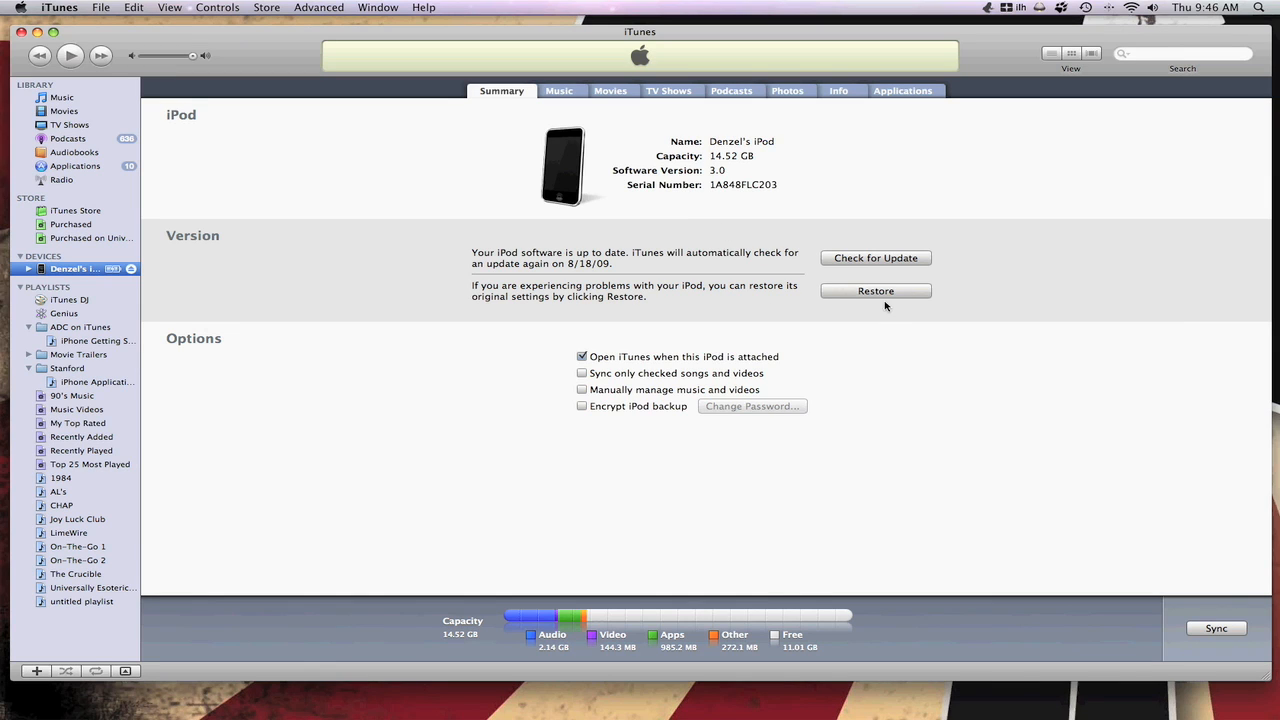
Restore the iPod to factory settings, choosing Don't Back Up and confirming the erase.
click(876, 290)
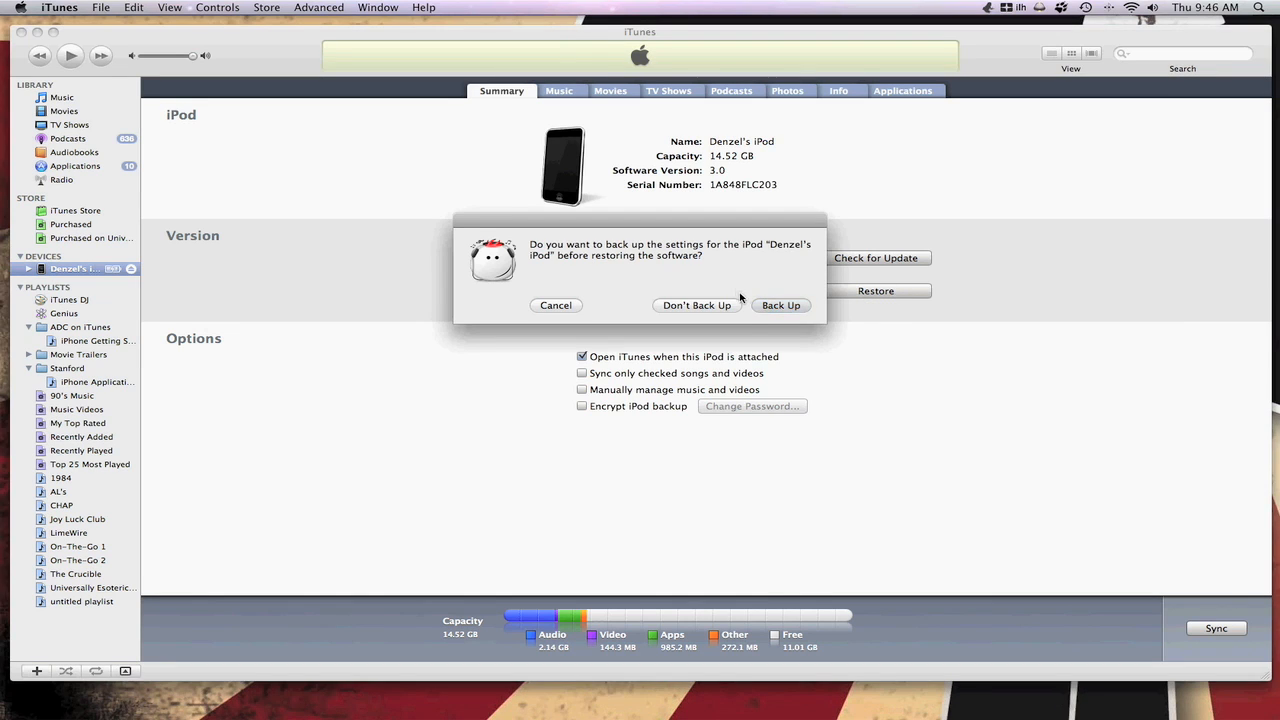
click(696, 304)
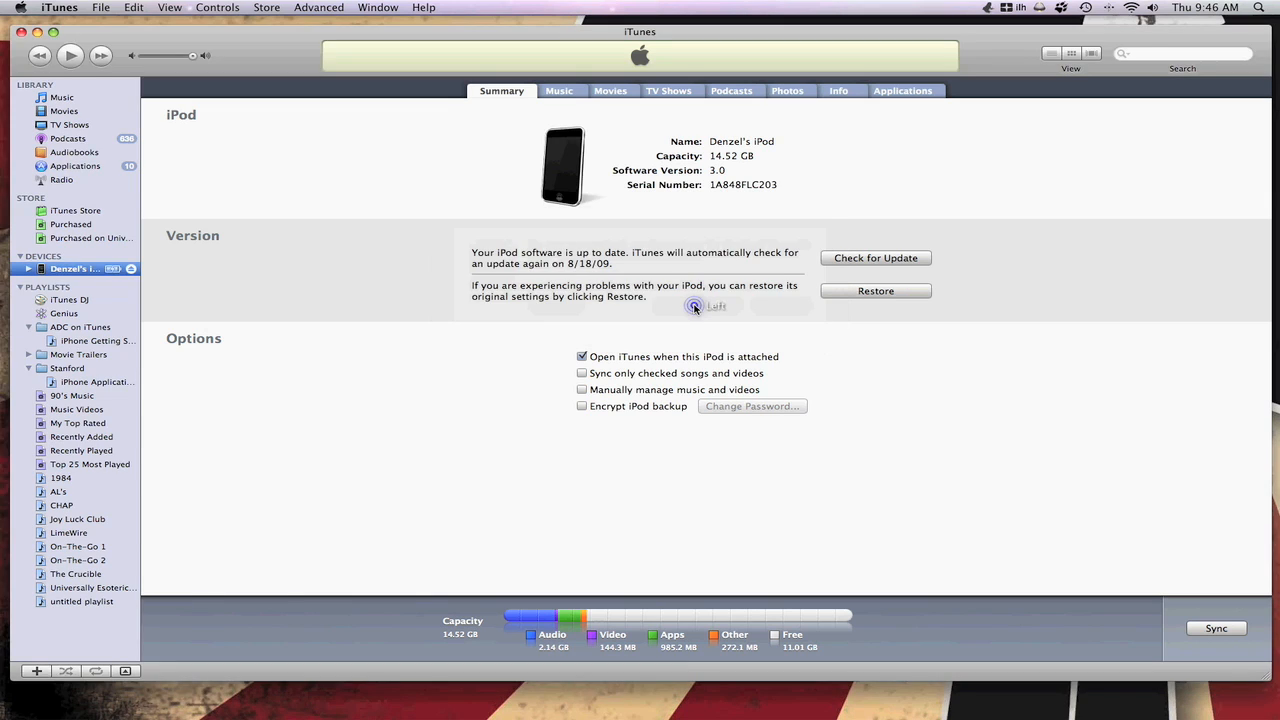
click(876, 292)
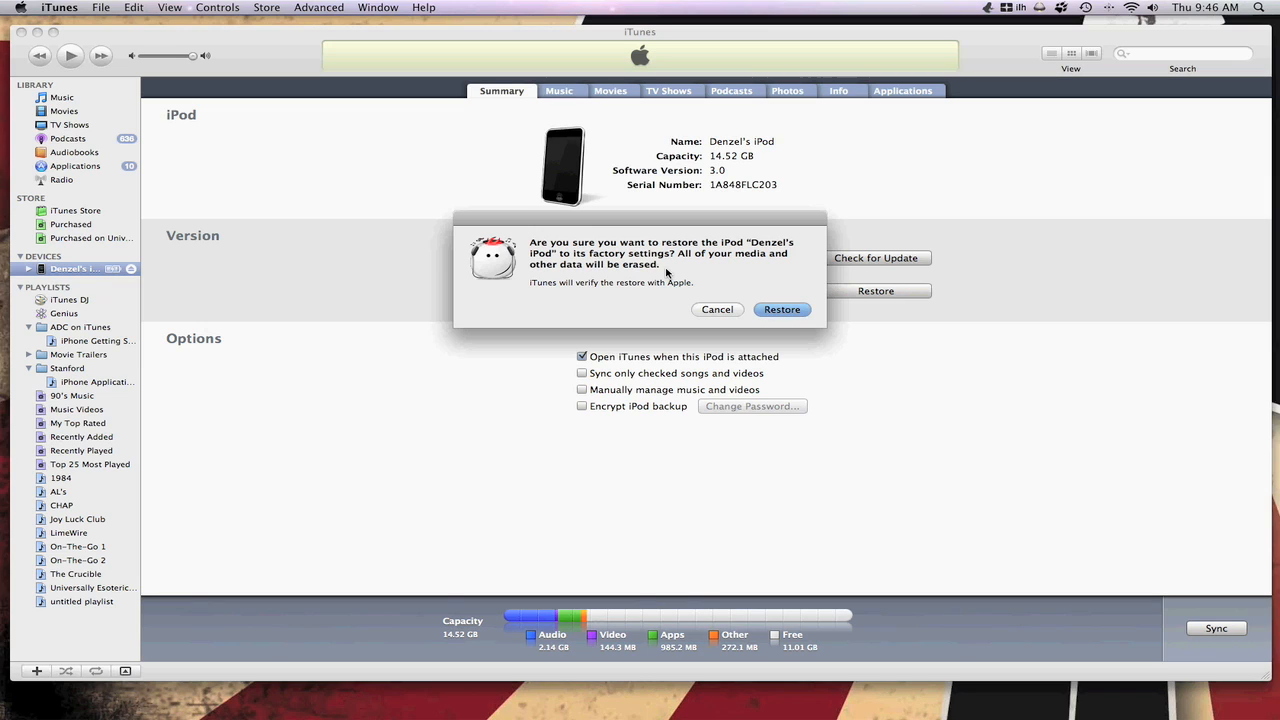
mouse_move(782, 308)
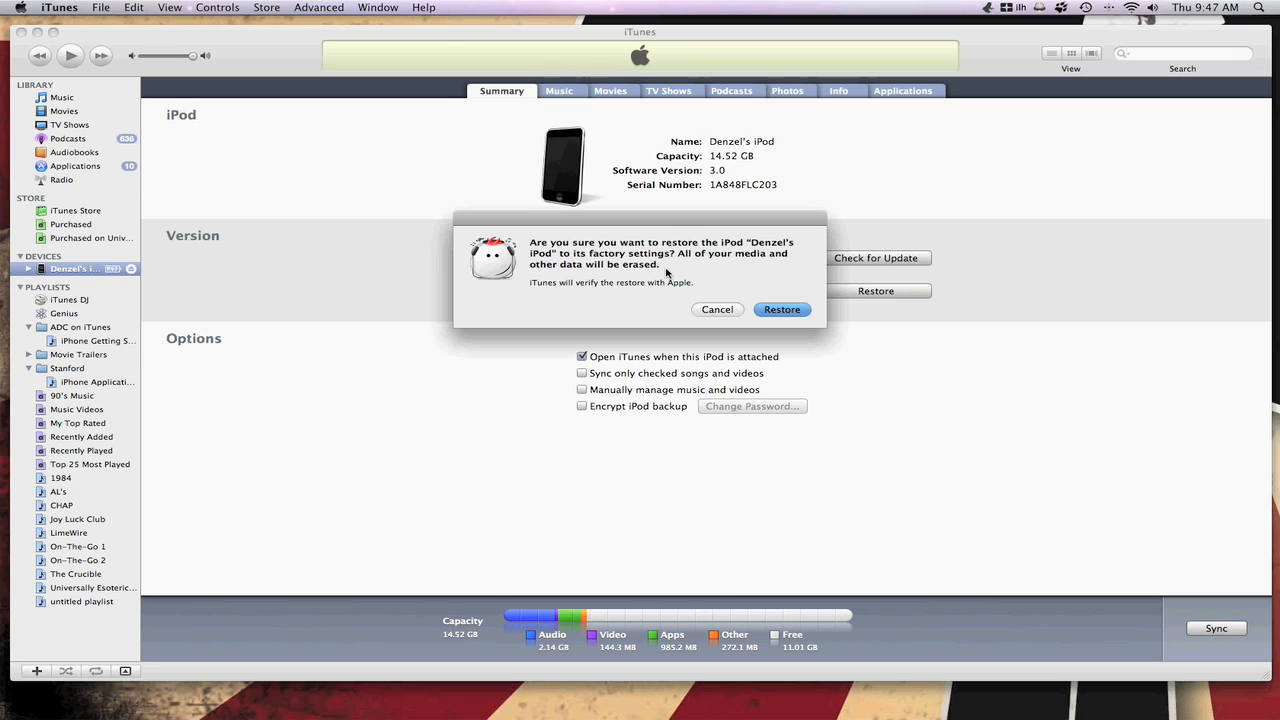
click(716, 308)
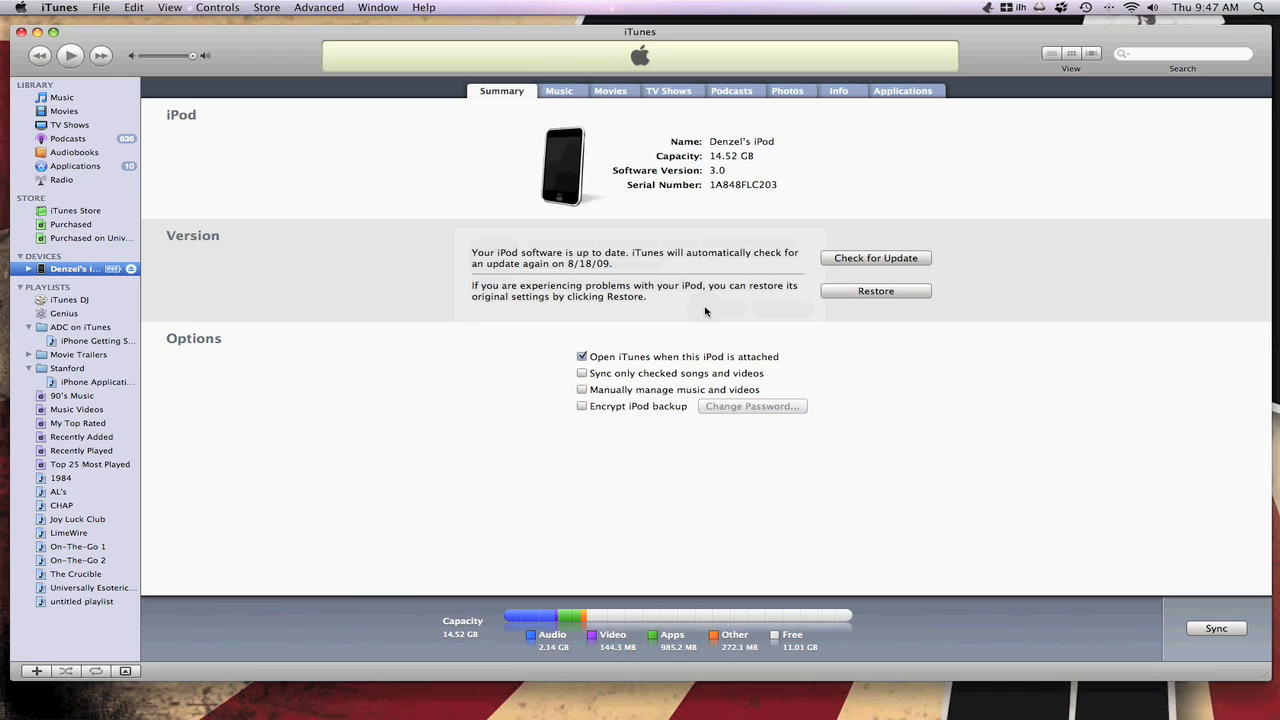